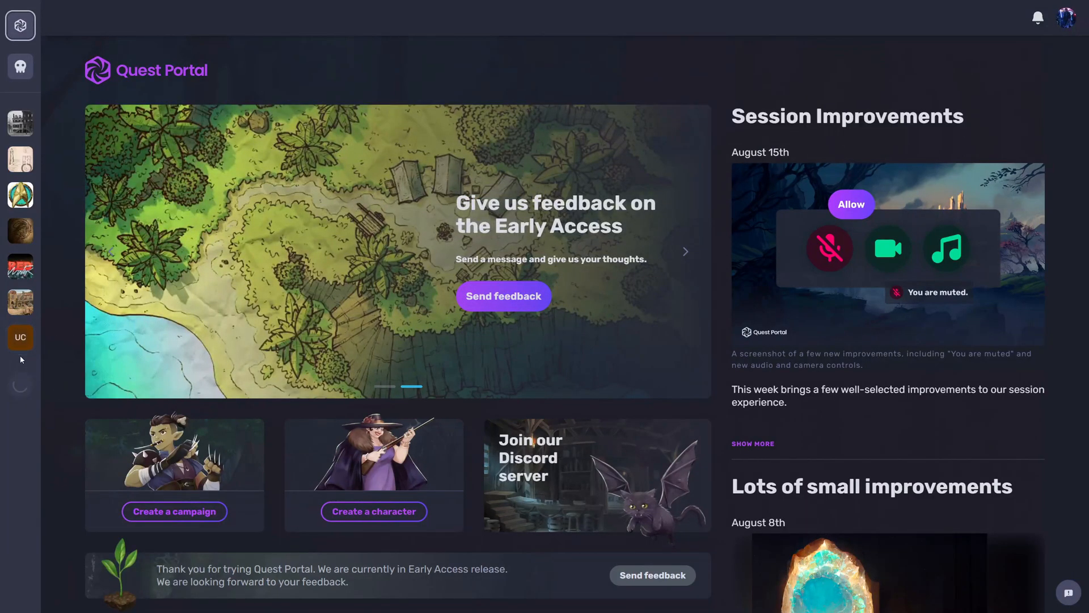
# Enter the Untitled campaign's session and remove the Lobby scene from the deck
pyautogui.click(20, 337)
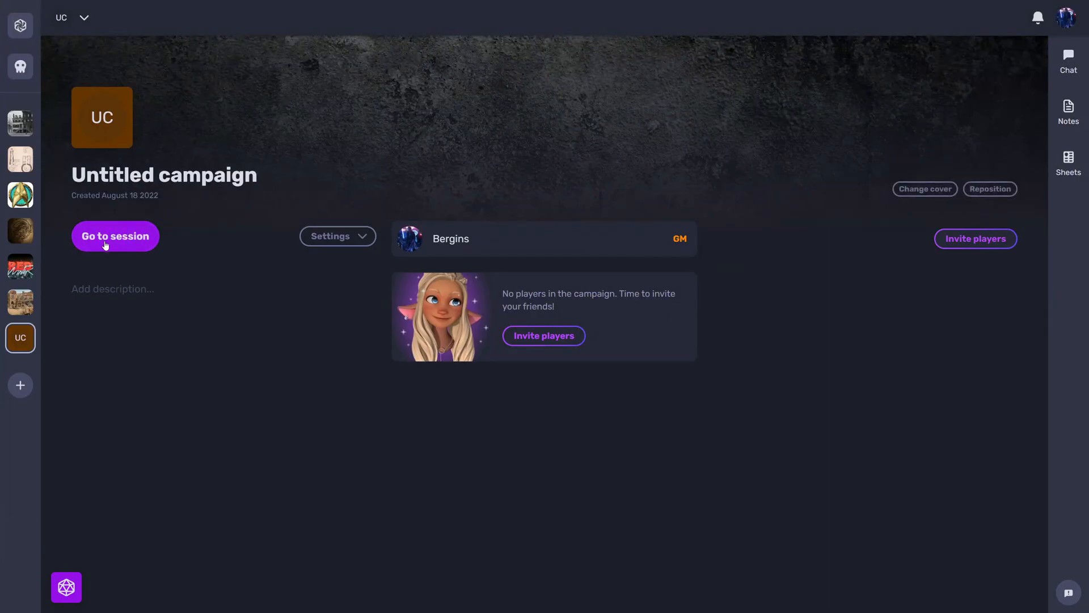
pyautogui.click(115, 235)
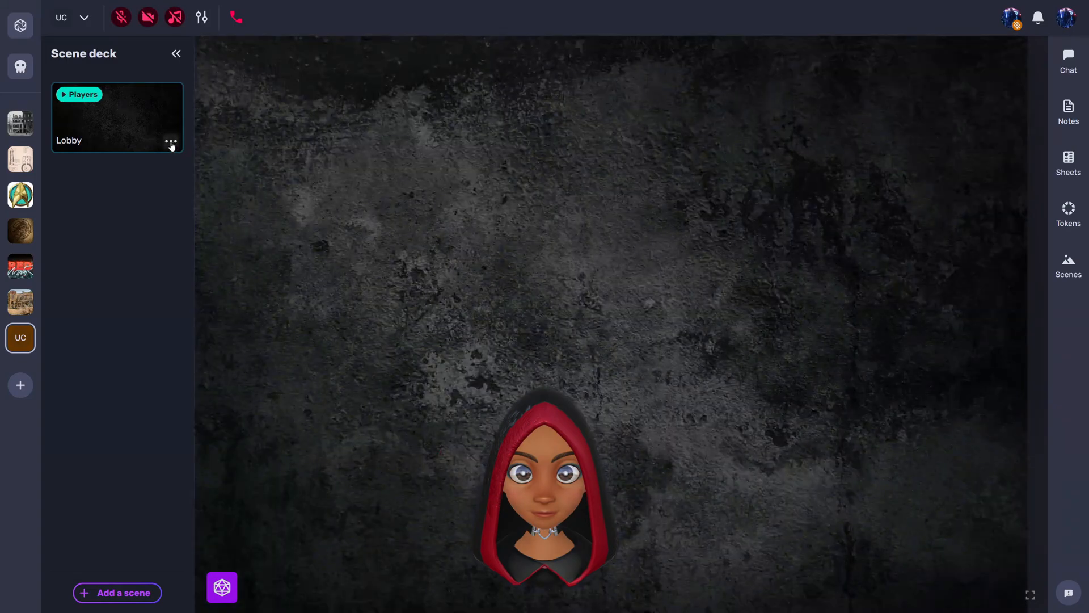
pyautogui.click(170, 144)
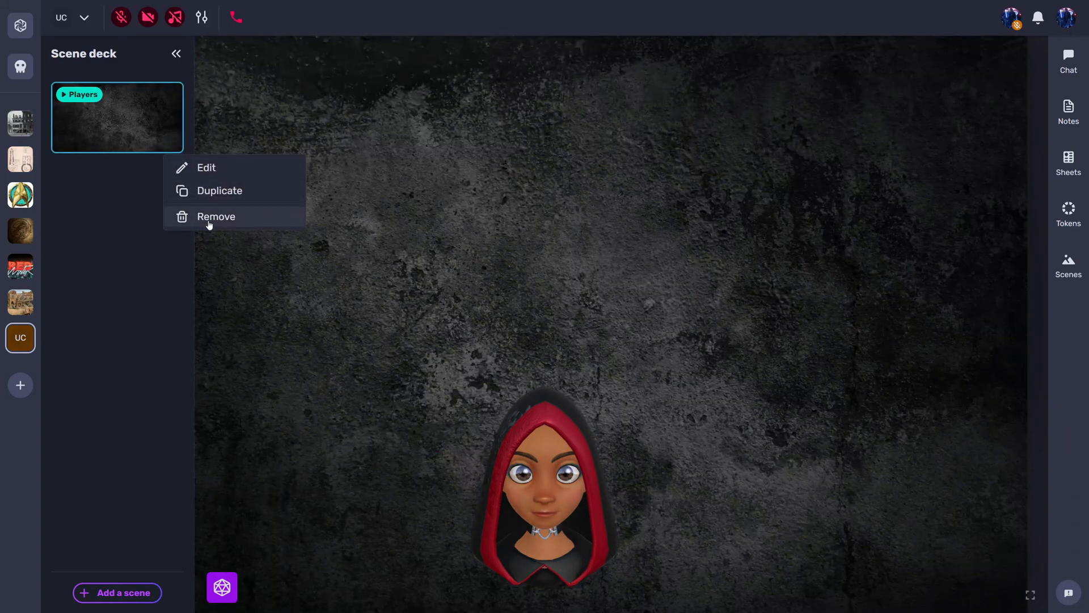
pyautogui.click(117, 592)
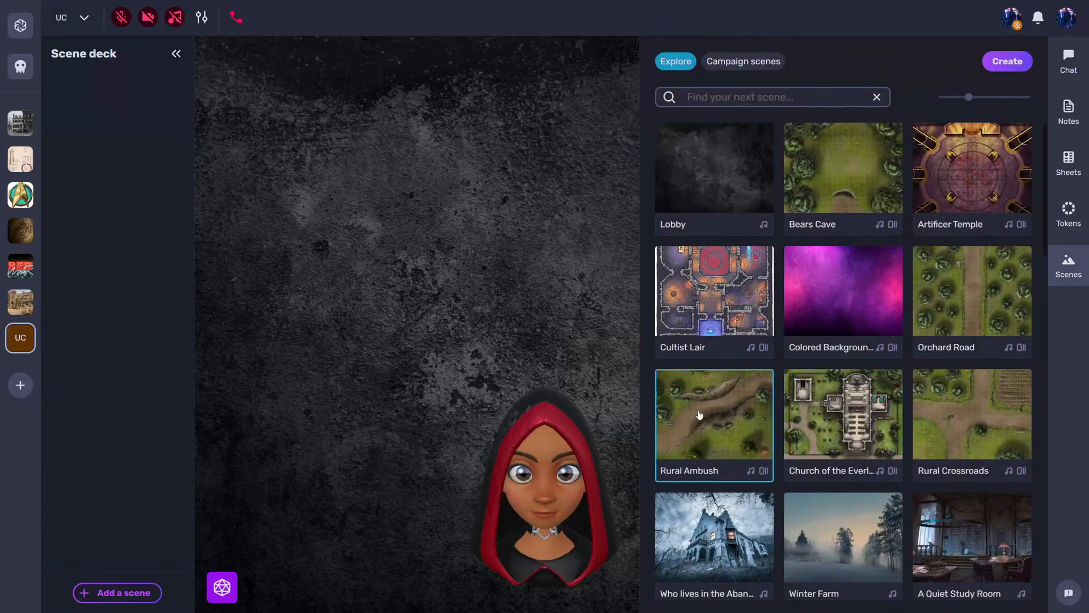
# Preview Rural Ambush's purple night variant, add it to the deck, and return to the library
pyautogui.click(712, 424)
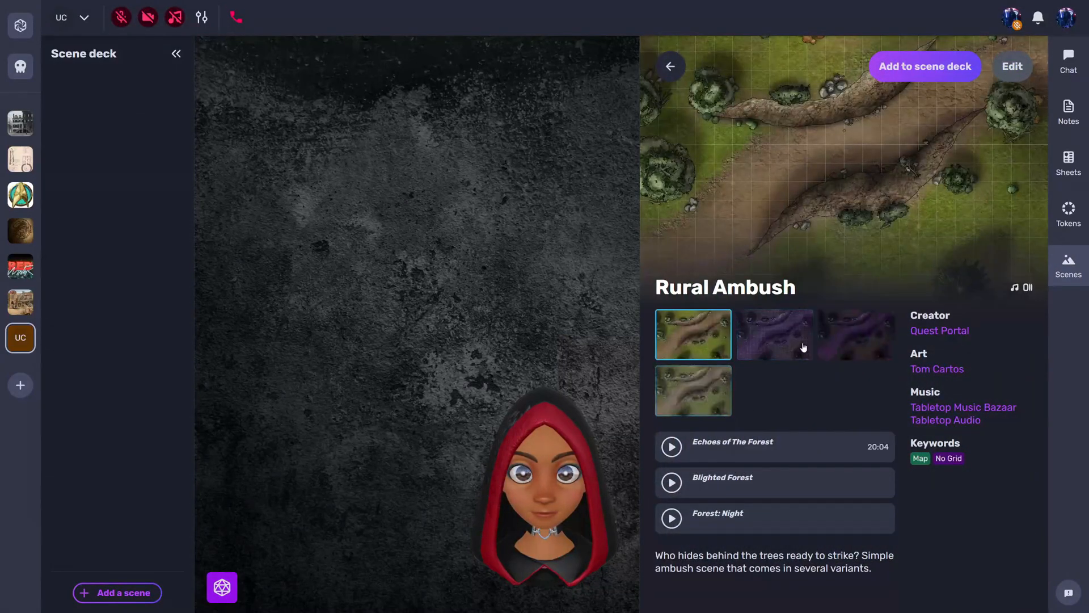
pyautogui.click(855, 334)
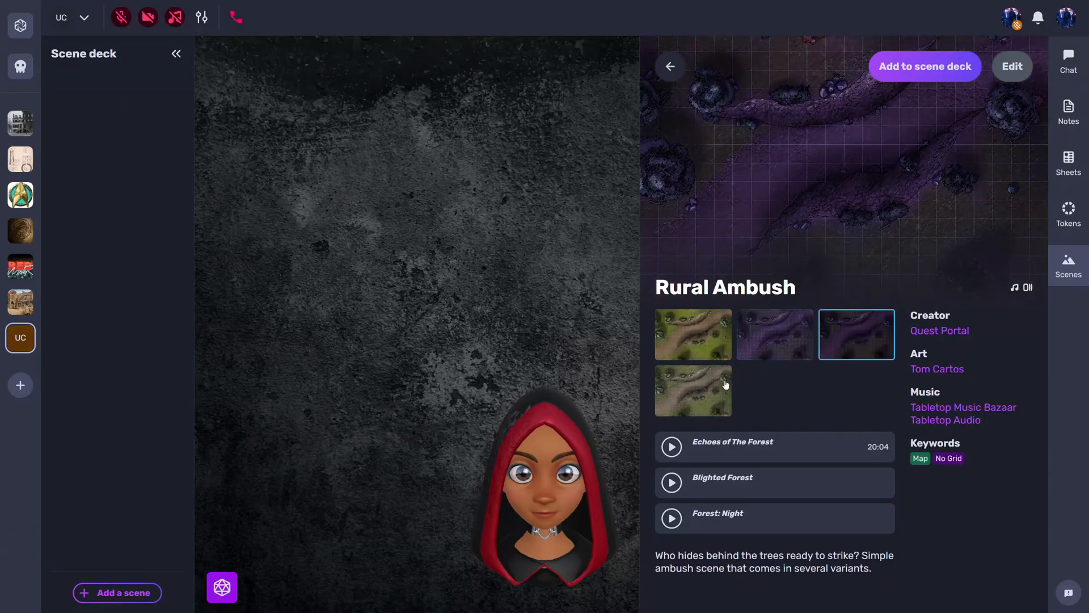
pyautogui.click(693, 335)
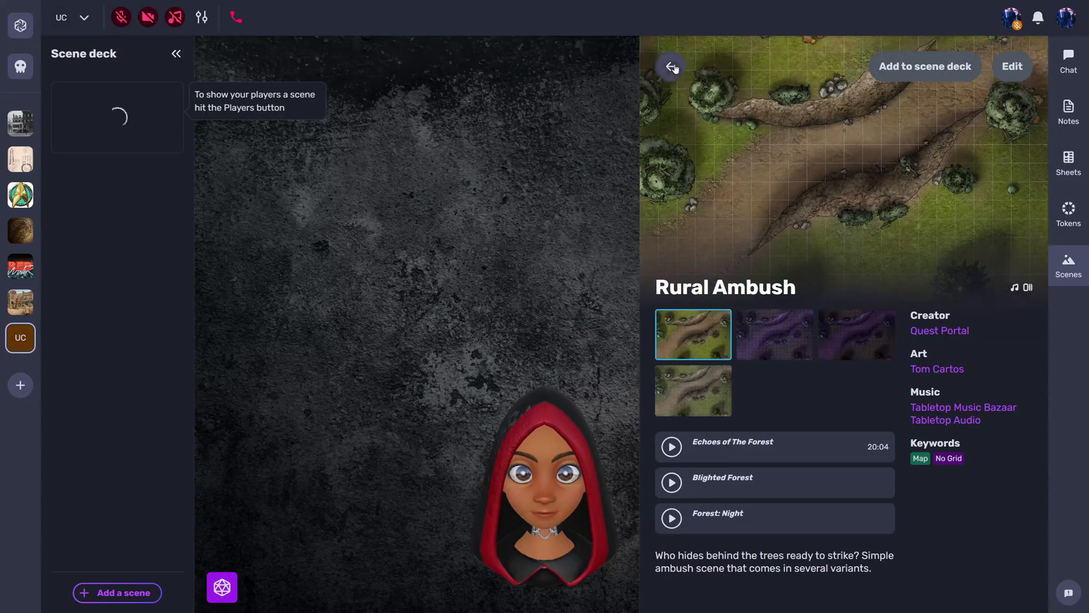
pyautogui.click(671, 67)
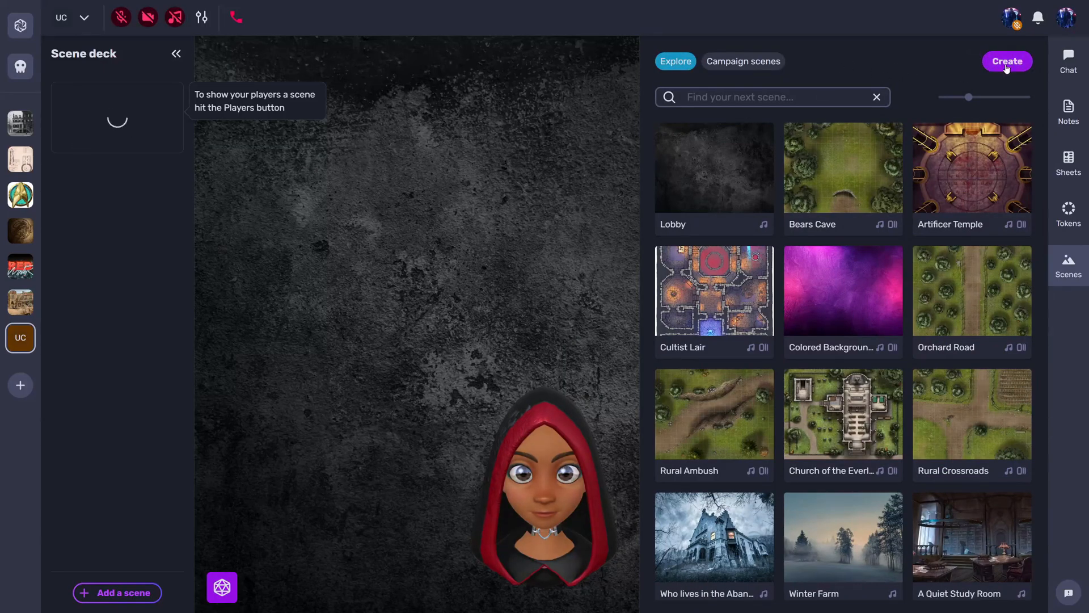
# Save a new scene named 'Cyberpunk' using an uploaded red city skyline image
pyautogui.click(1005, 62)
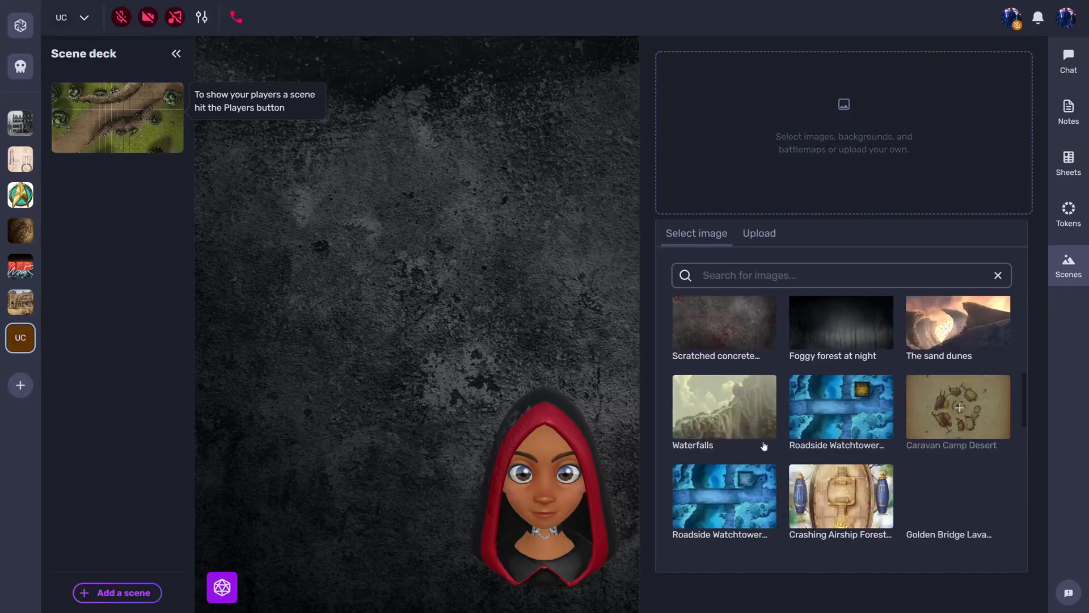
pyautogui.click(758, 233)
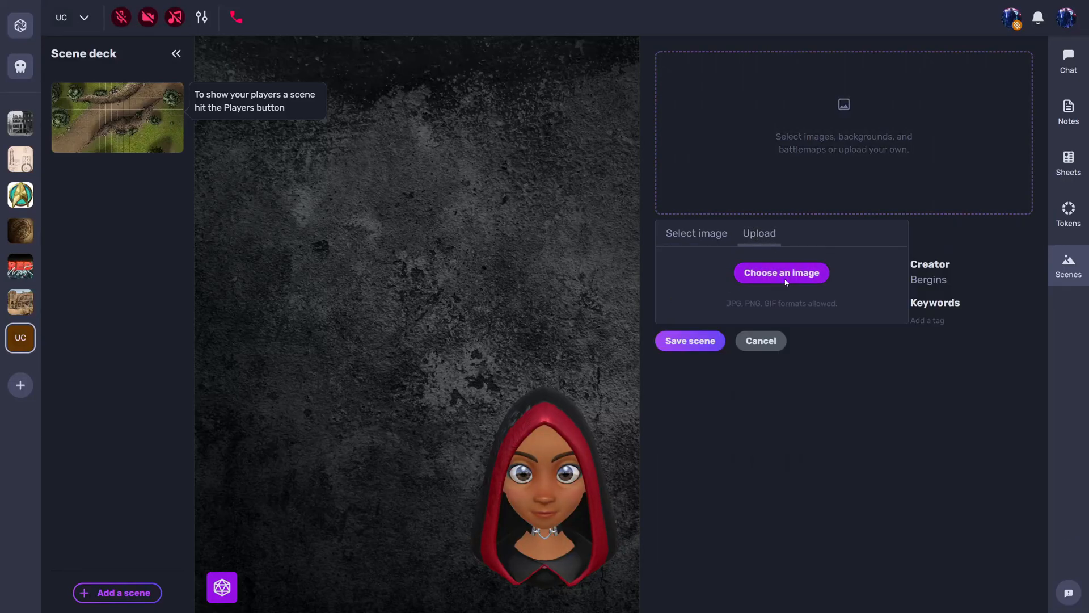
pyautogui.click(781, 272)
pyautogui.write('C')
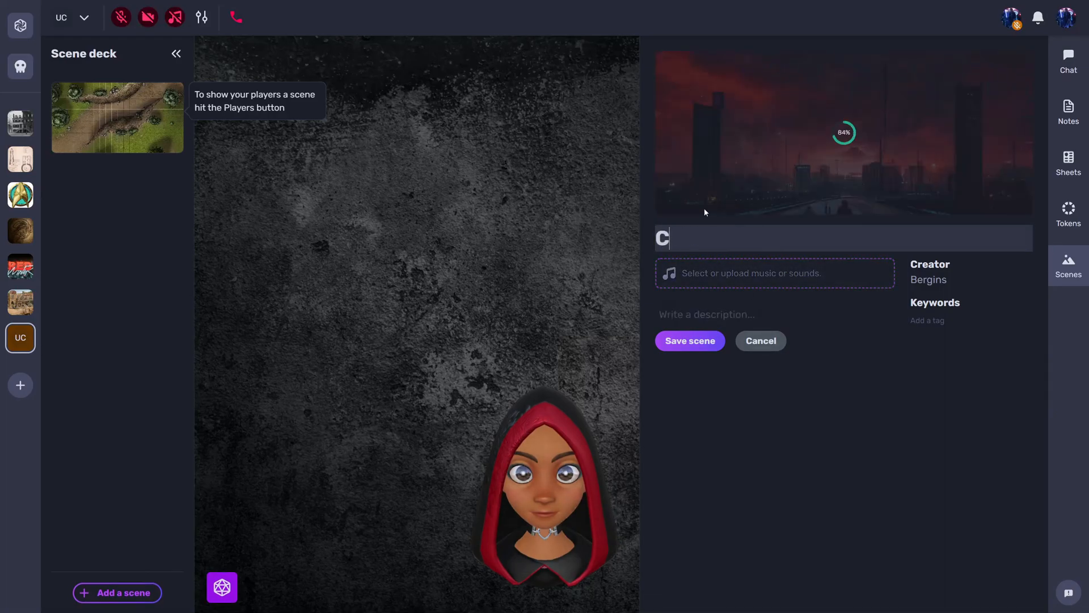
pyautogui.write('yberpunk')
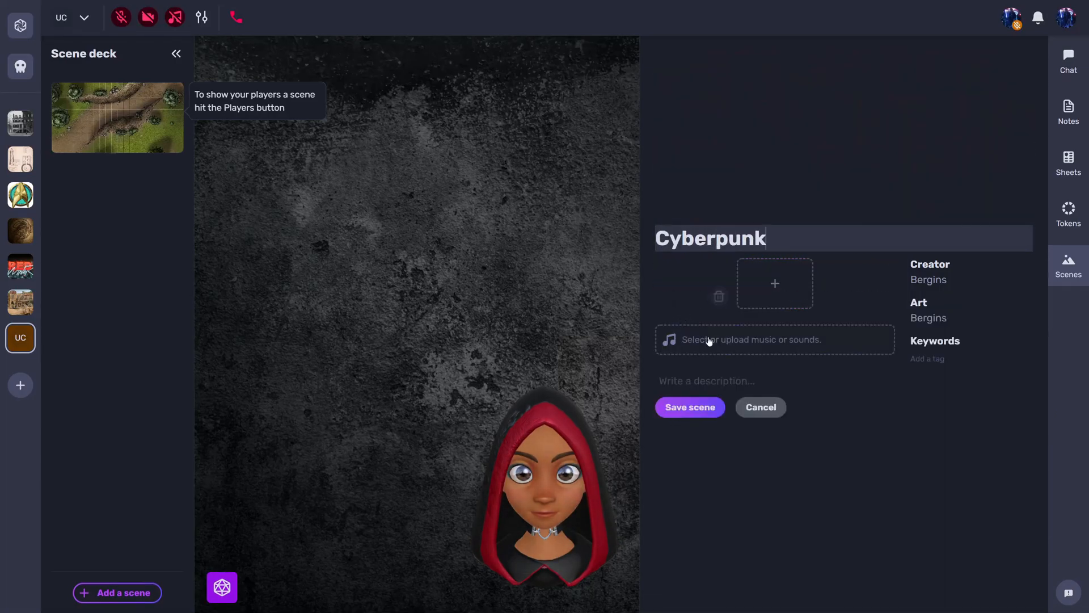
pyautogui.click(773, 283)
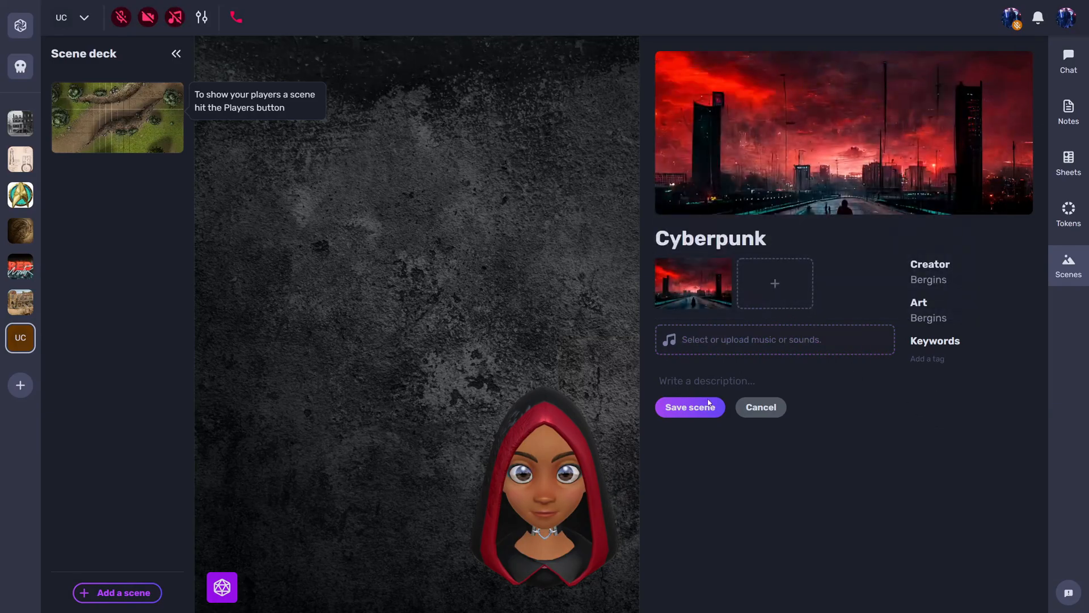
pyautogui.click(689, 407)
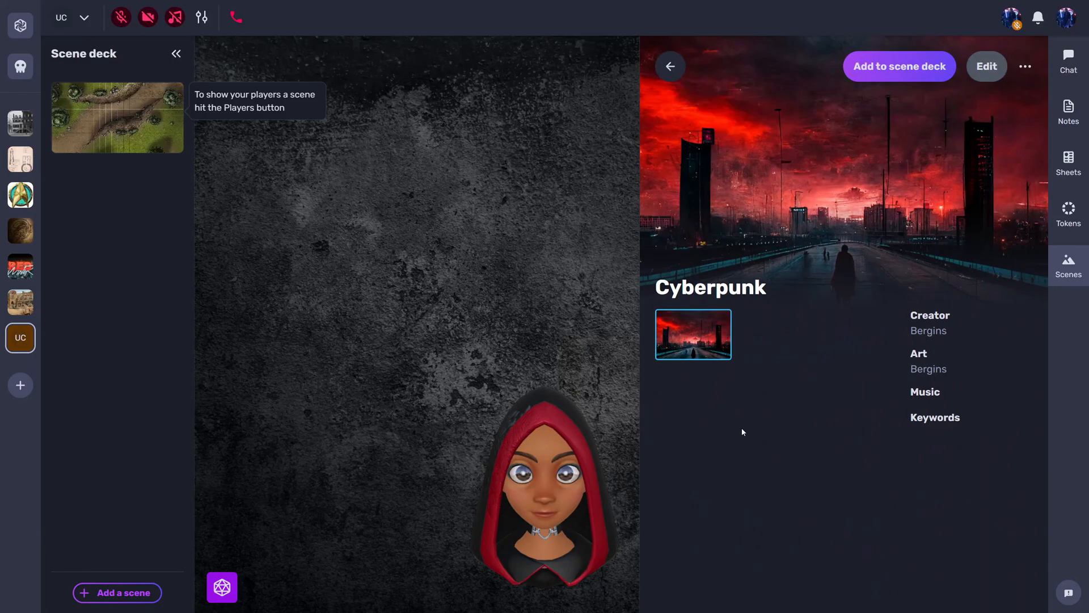
pyautogui.moveTo(851, 140)
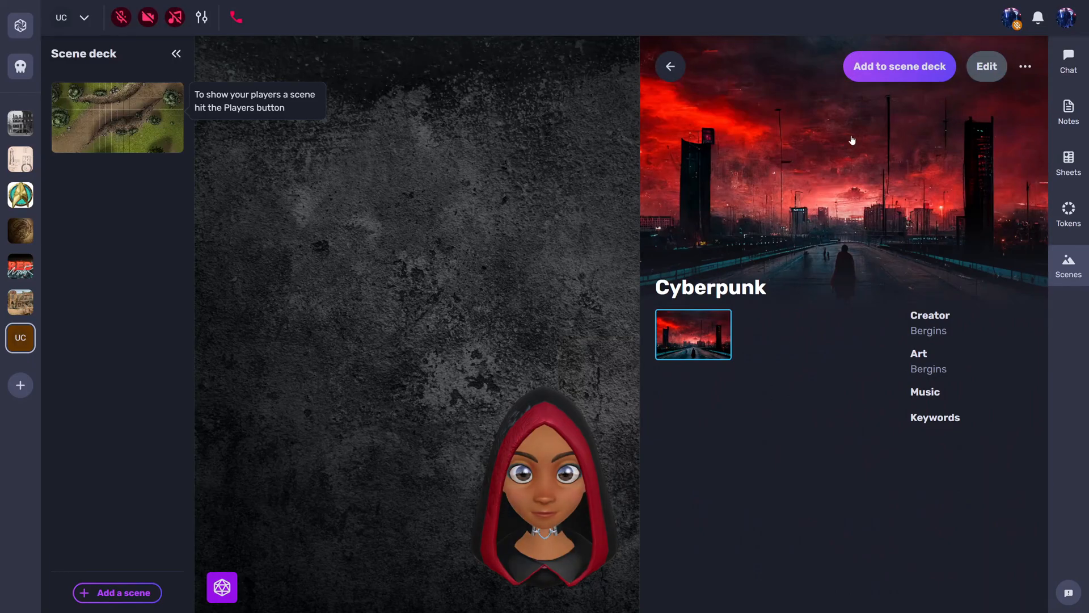
pyautogui.moveTo(899, 65)
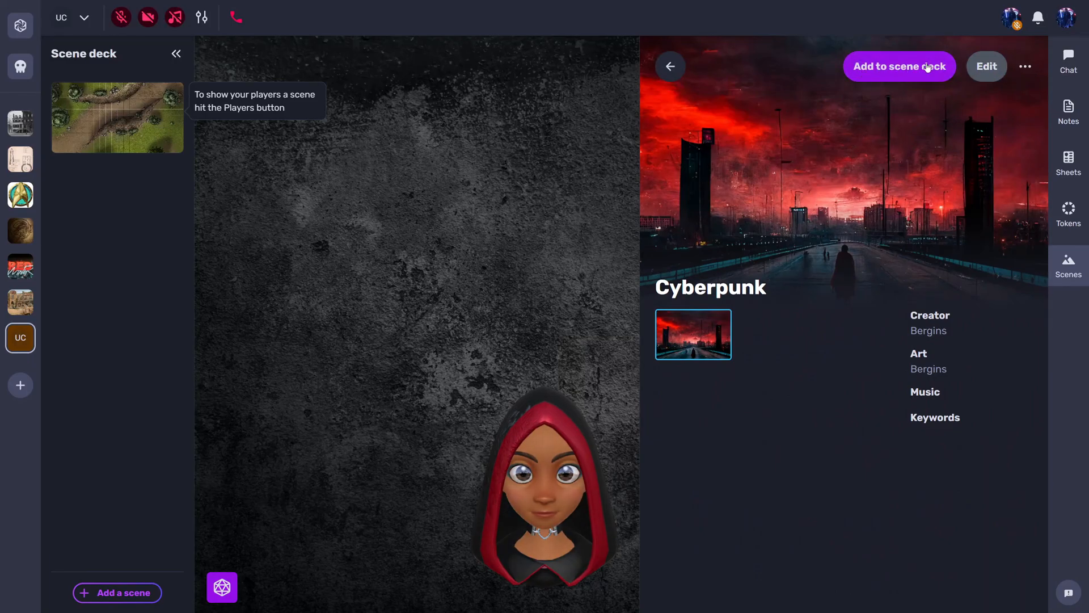
# Add Cyberpunk to the deck, show it to players, then reactivate the purple Rural Ambush map
pyautogui.click(898, 66)
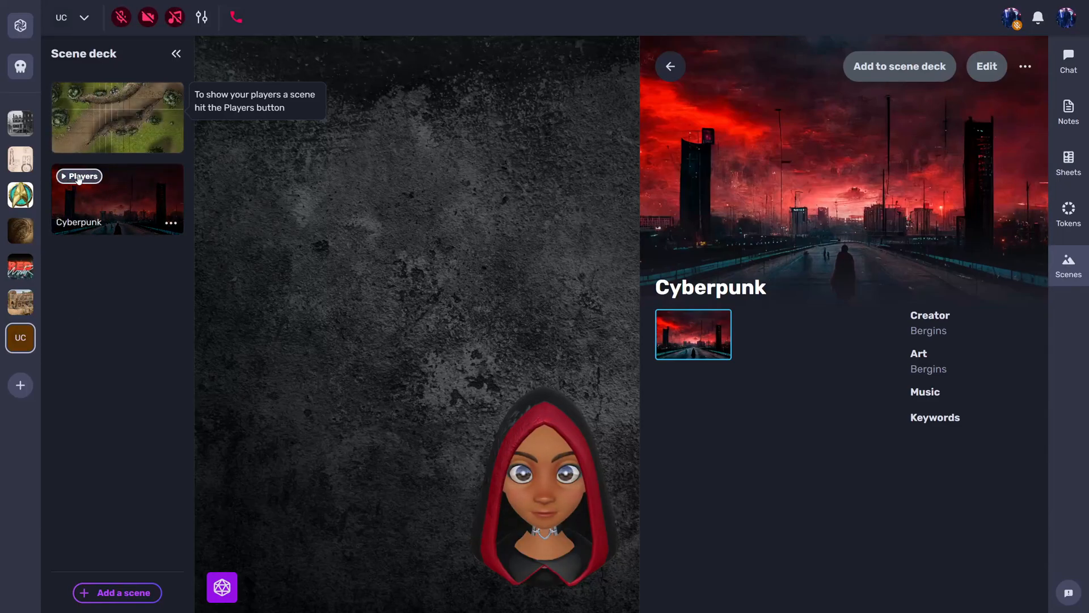
pyautogui.click(79, 176)
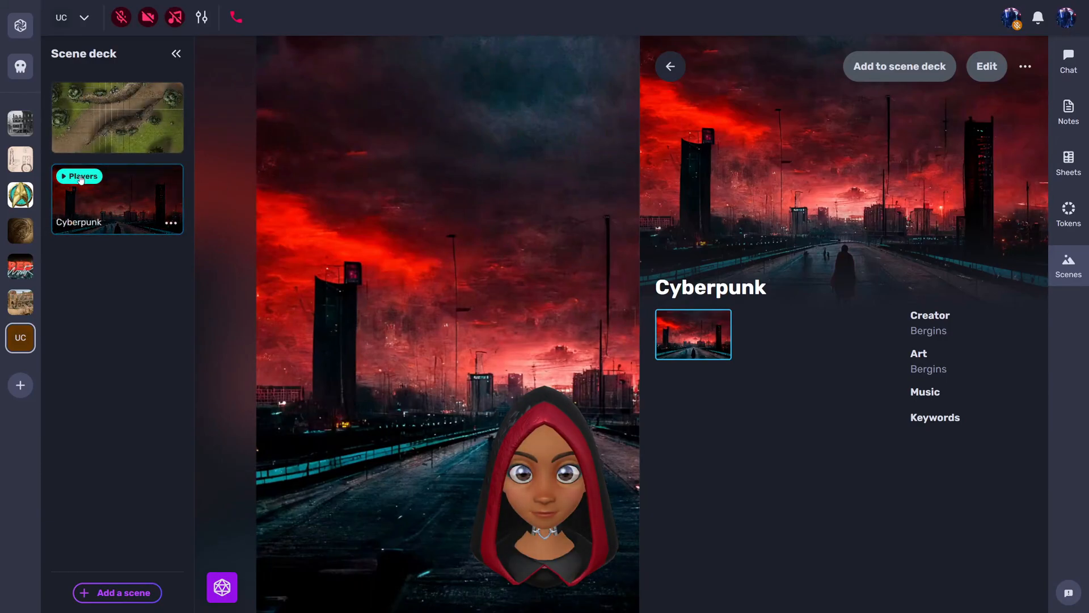
pyautogui.click(117, 117)
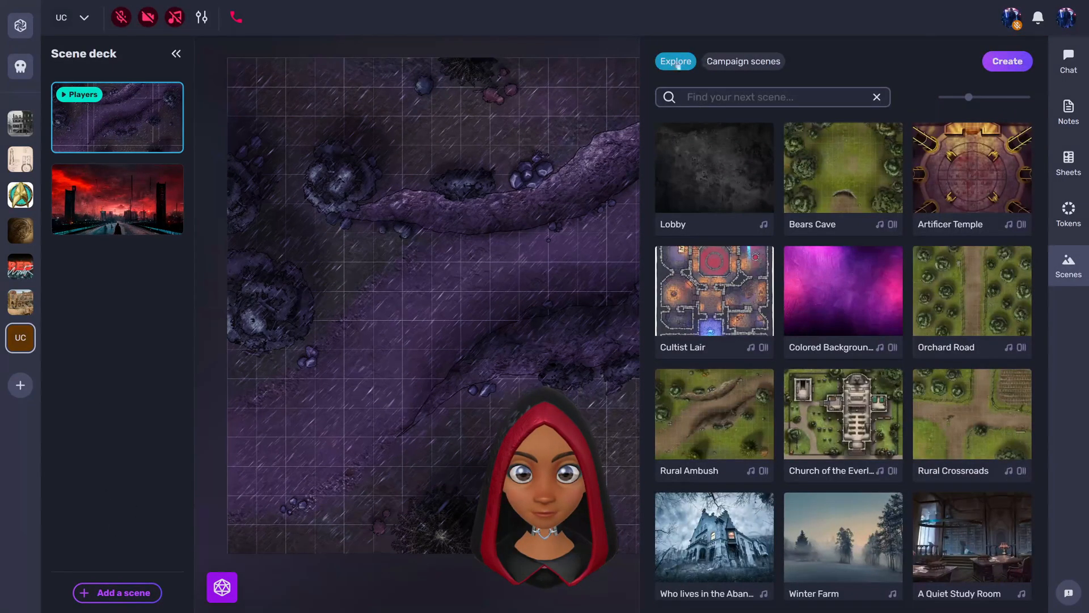
# View the Campaign scenes list showing Cyberpunk, then open the empty chat panel
pyautogui.click(742, 62)
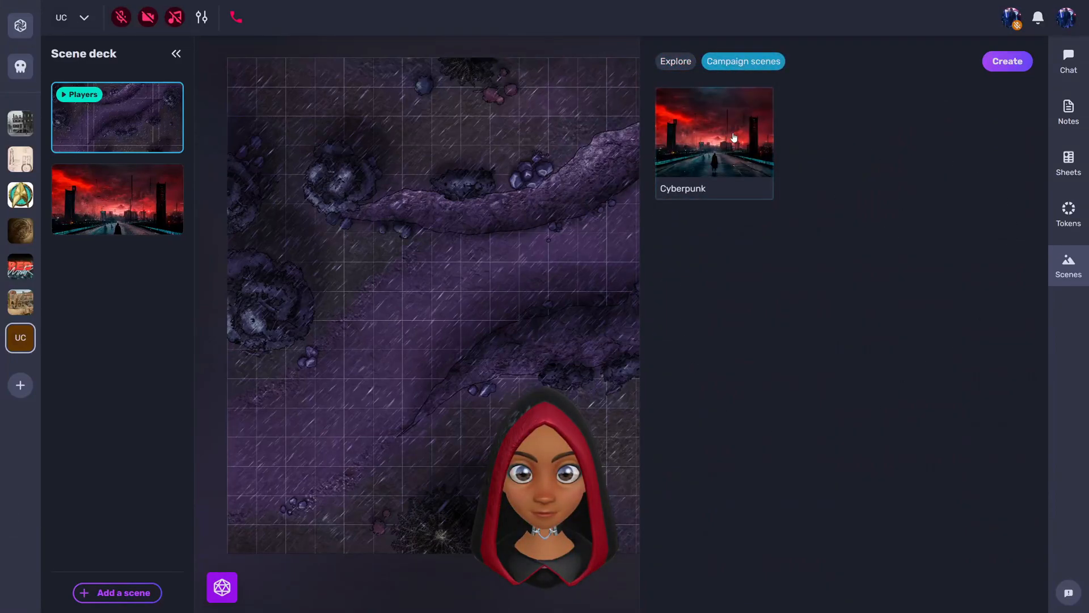
pyautogui.moveTo(138, 280)
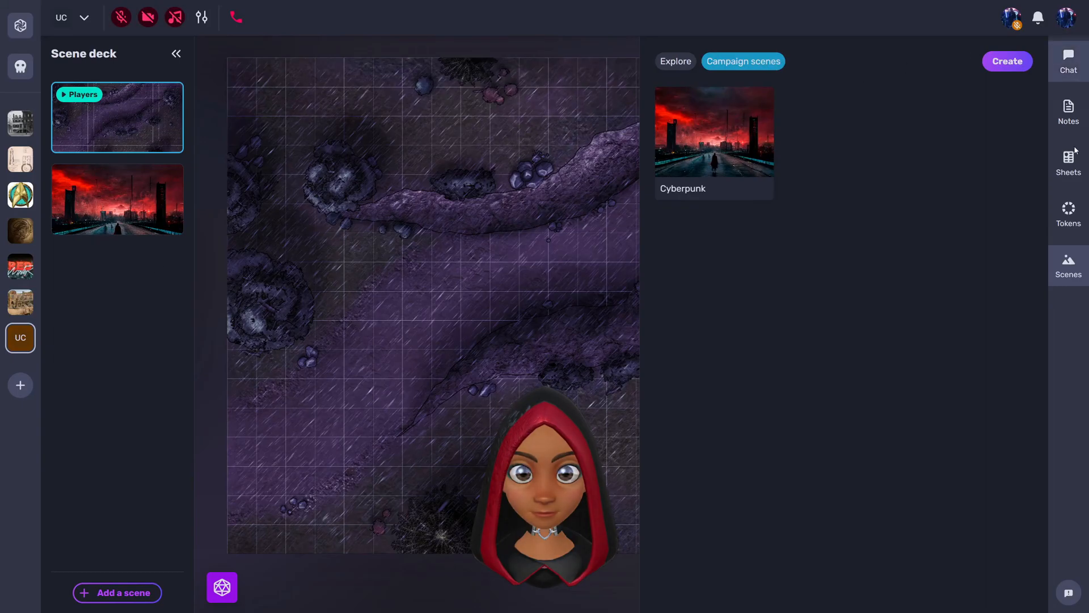
pyautogui.click(1068, 61)
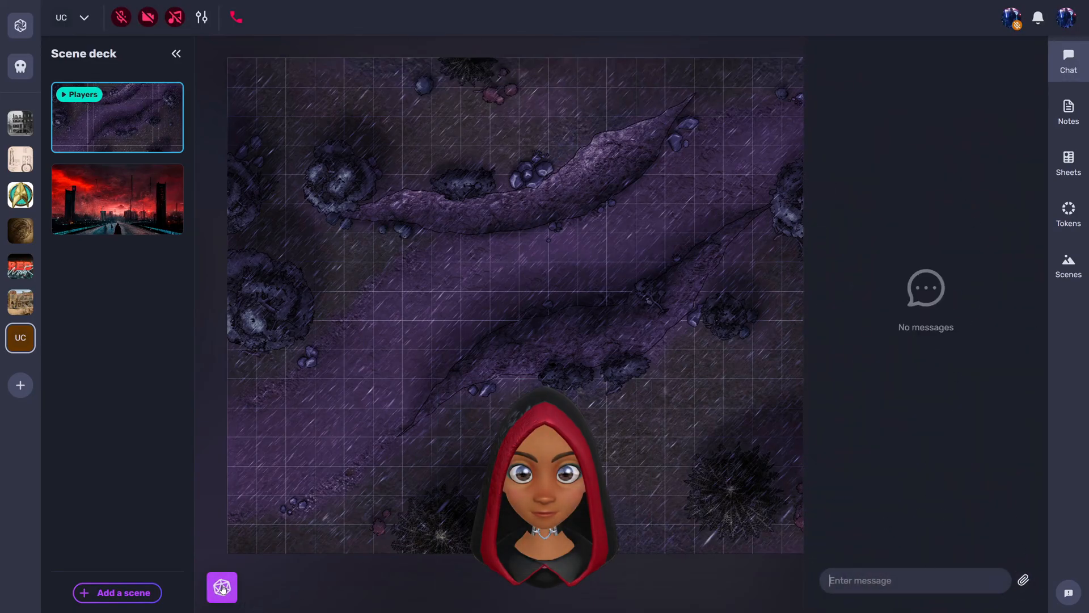
# Roll a single d10 from the dice tray, posting a 3 in chat
pyautogui.click(220, 587)
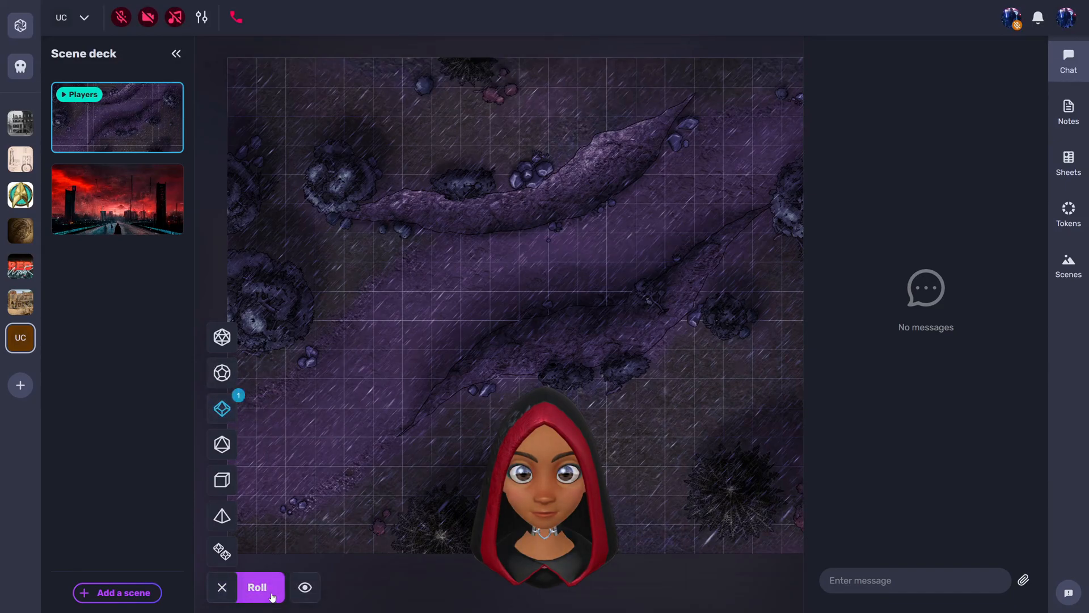
pyautogui.click(256, 587)
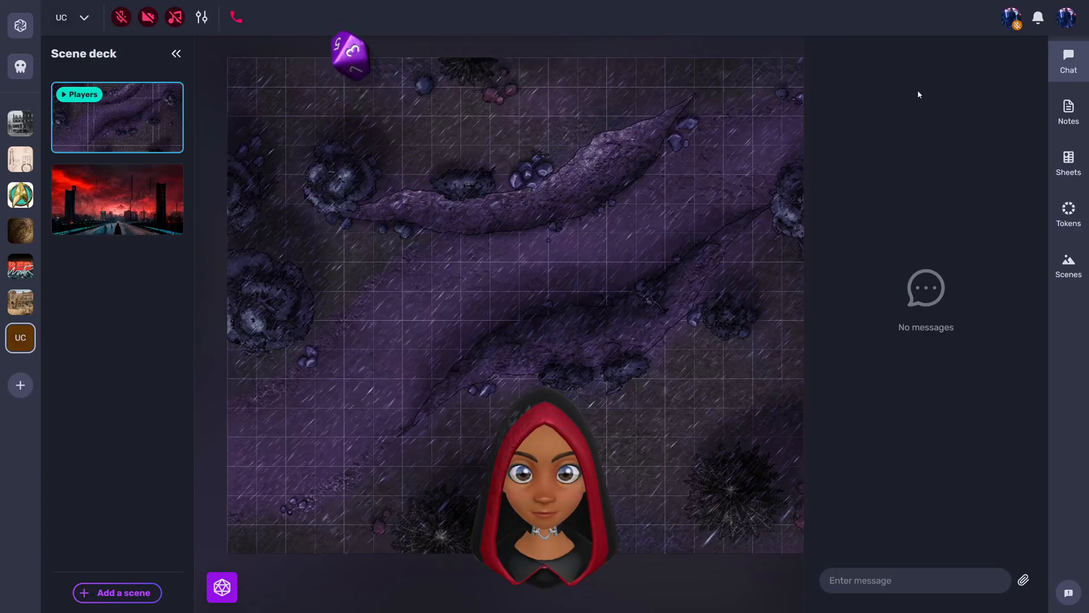
pyautogui.moveTo(887, 285)
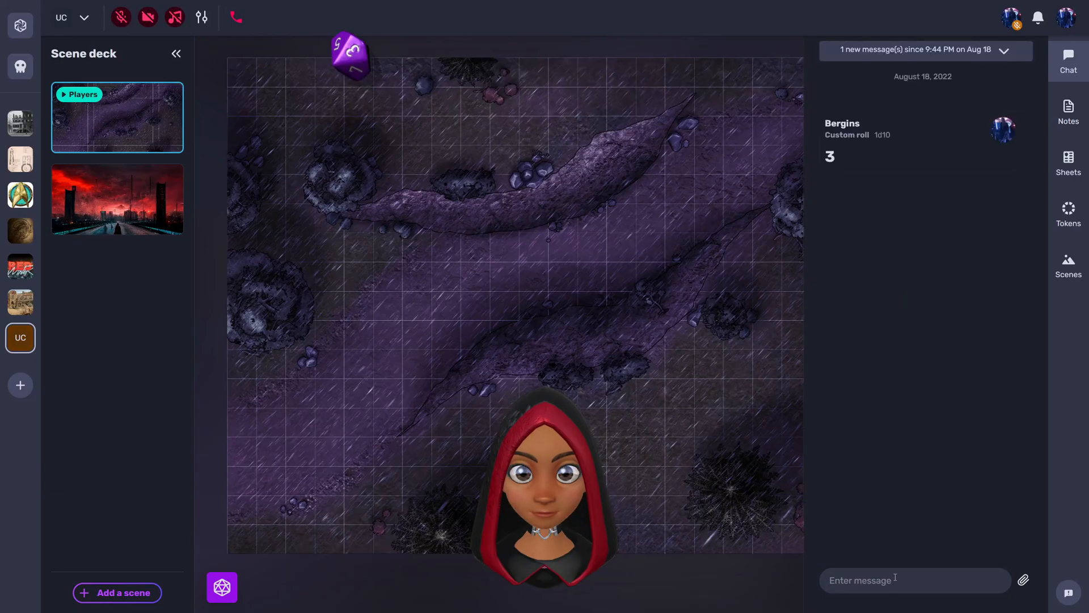
# Type the /r 1d20 +5 roll command into the chat box
pyautogui.write('/r')
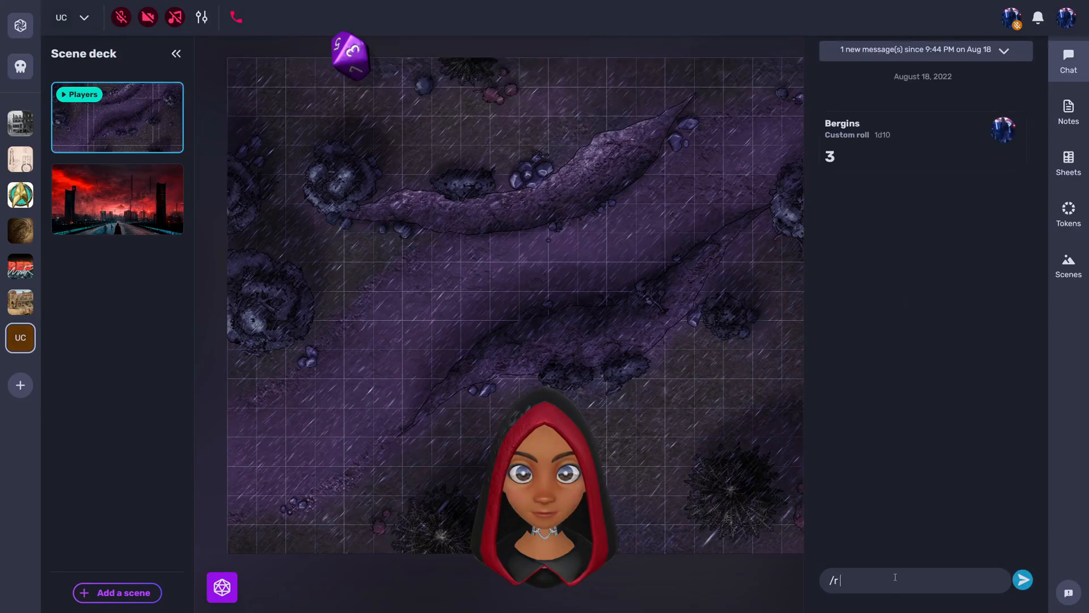
pyautogui.write('1d2-0')
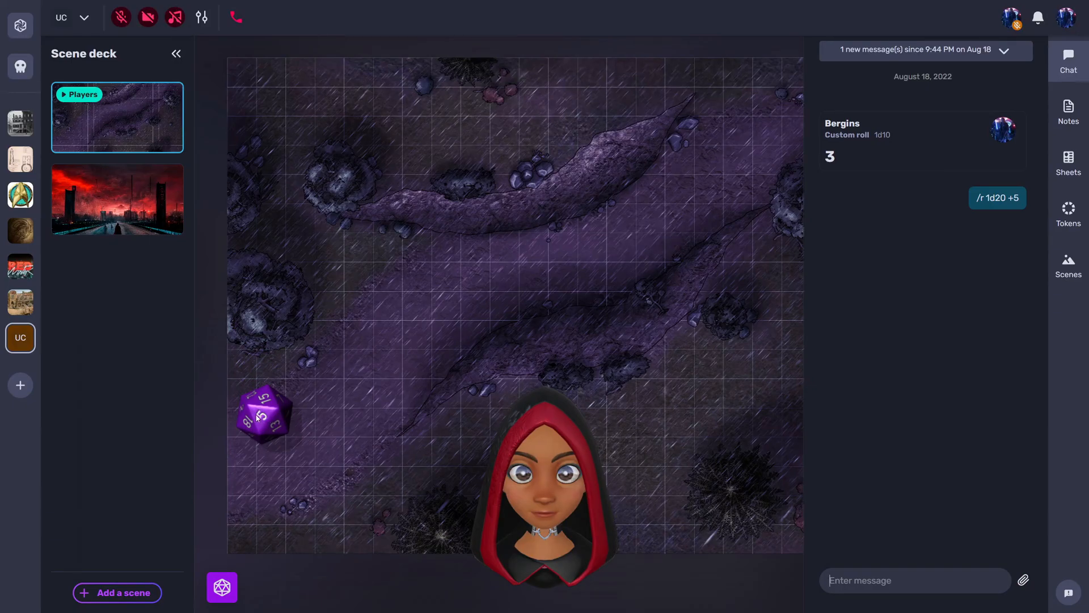
pyautogui.moveTo(913, 265)
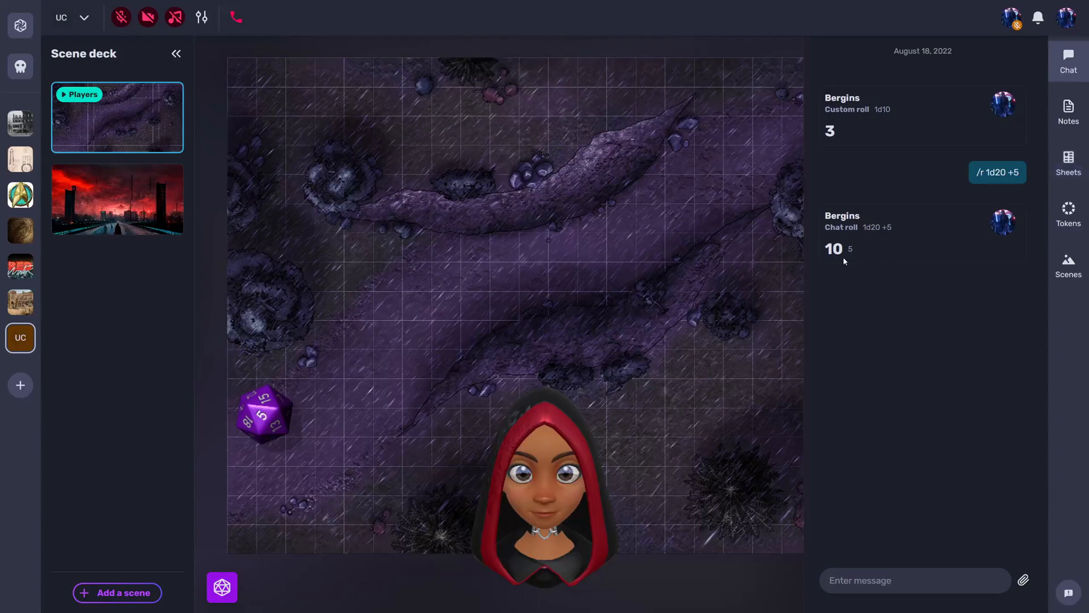
pyautogui.moveTo(855, 254)
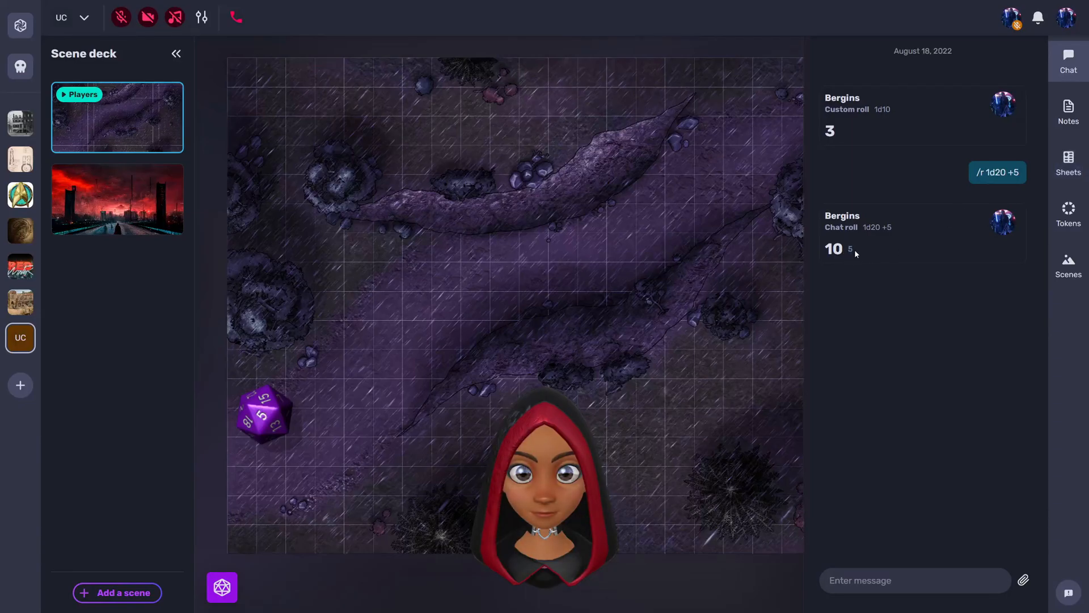
pyautogui.moveTo(854, 297)
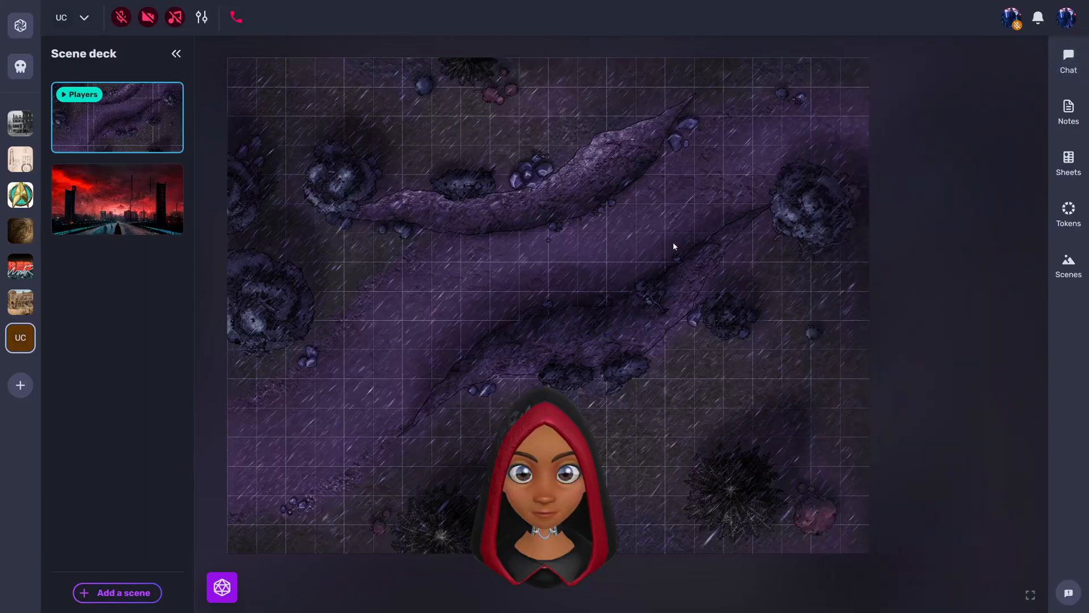
# Open the Cyberpunk card from the Scene deck onto the board
pyautogui.click(117, 199)
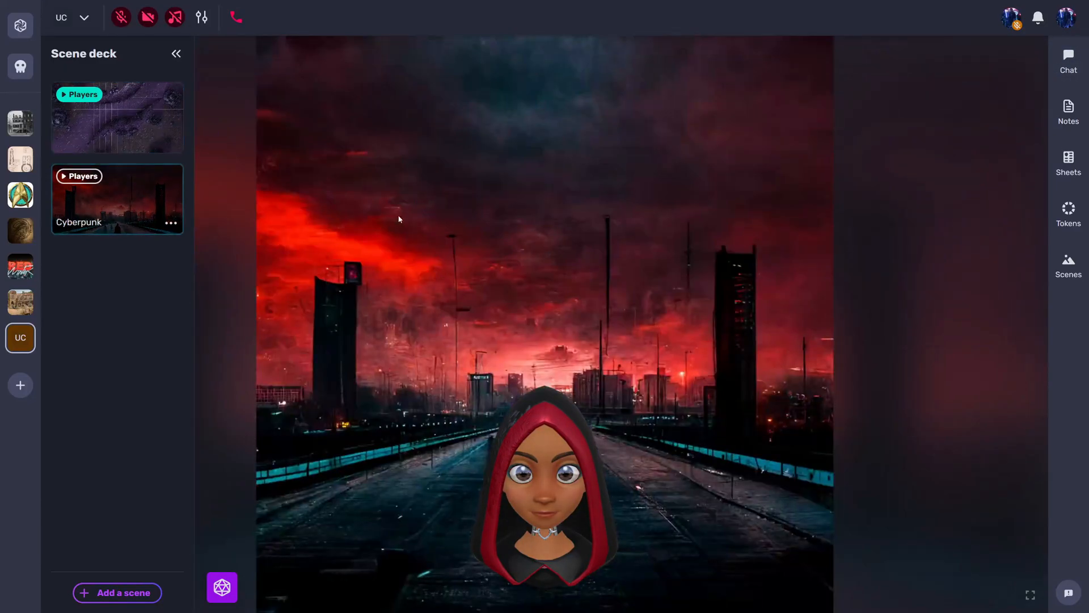
pyautogui.click(117, 199)
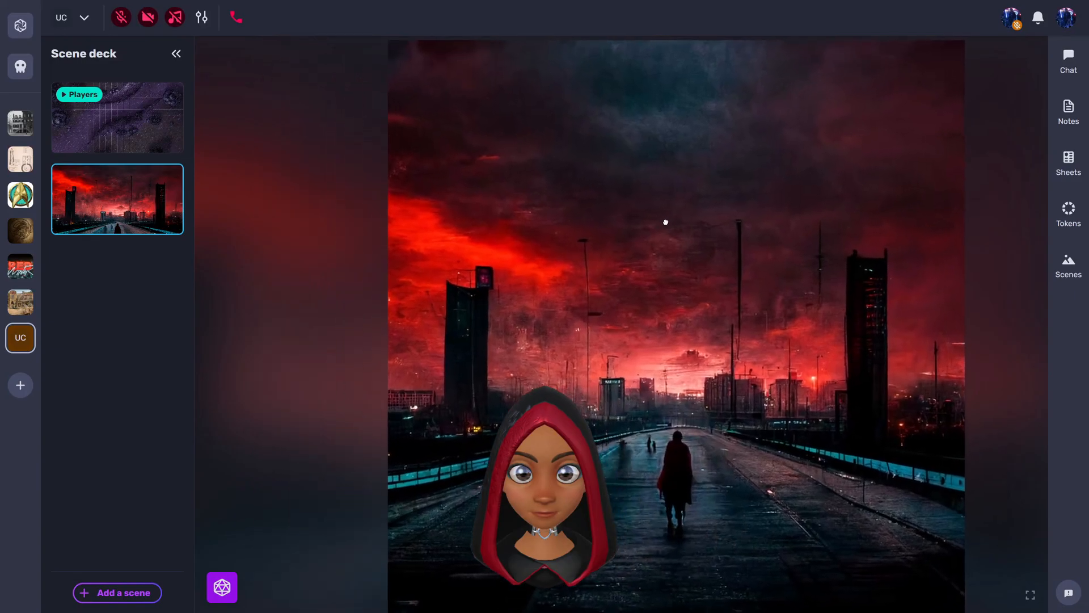